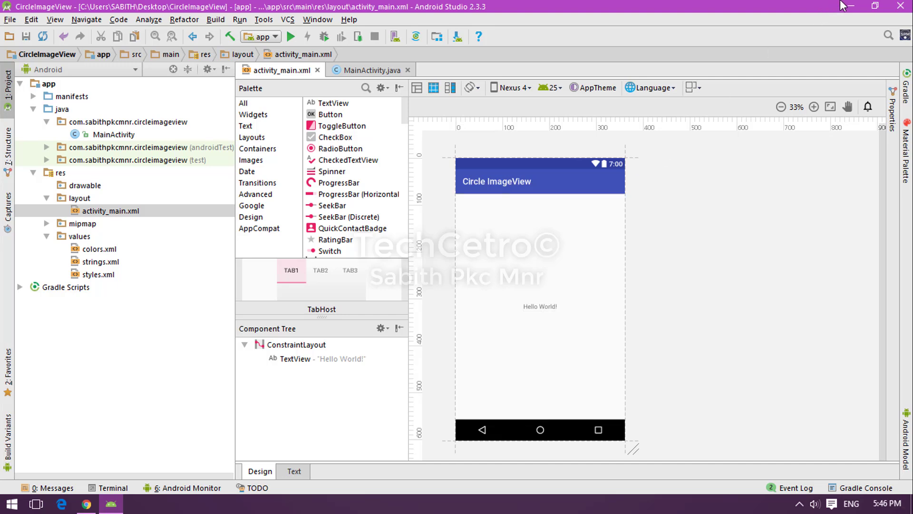
Bring up the TechCetro round ImageView tutorial and skim its opening section.
{"action": "left_click", "coordinate": [85, 503]}
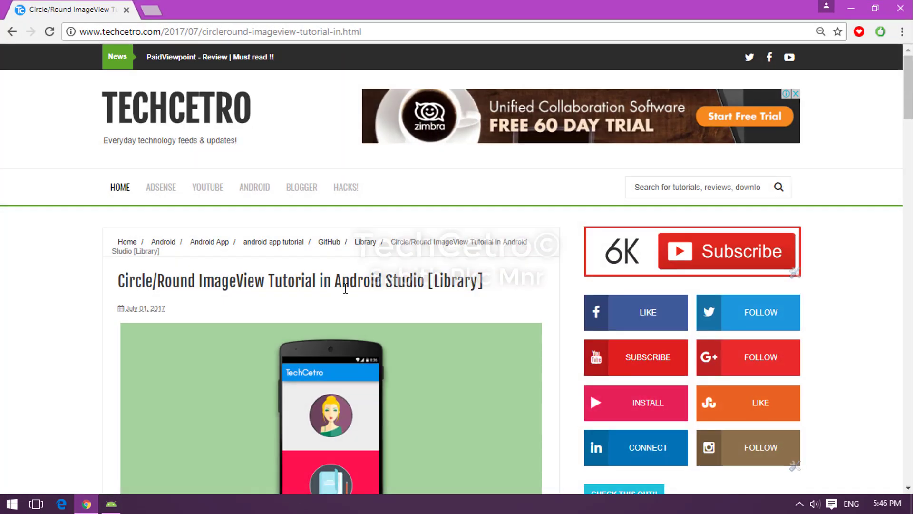
{"action": "scroll", "scroll_direction": "down", "scroll_amount": 3}
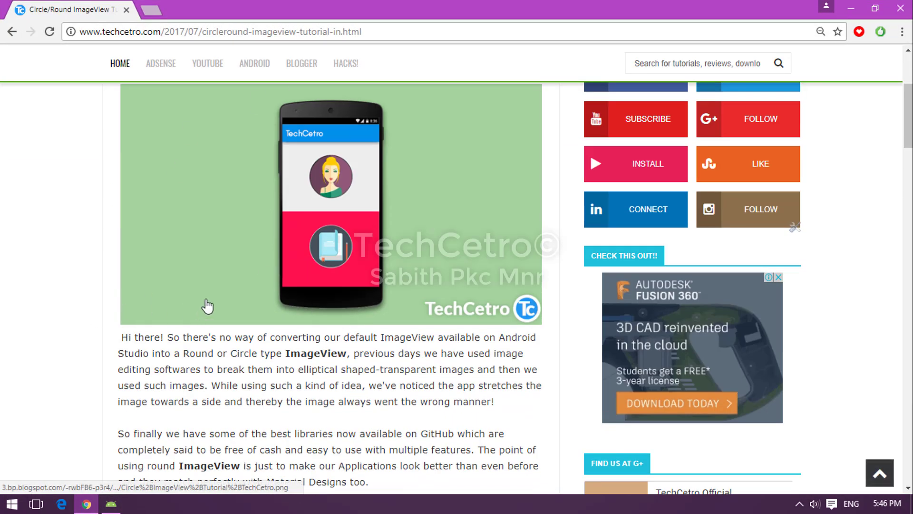
{"action": "scroll", "scroll_direction": "up", "scroll_amount": 3}
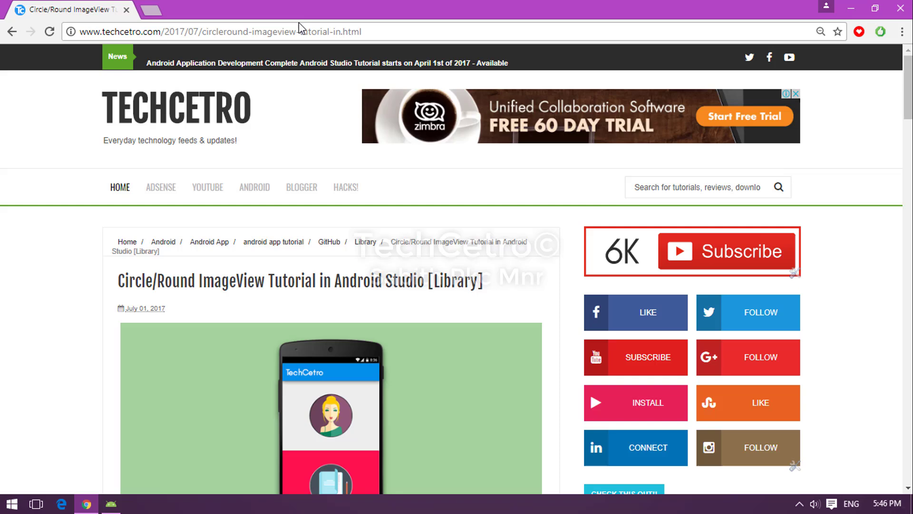
{"action": "scroll", "scroll_direction": "down", "scroll_amount": 3}
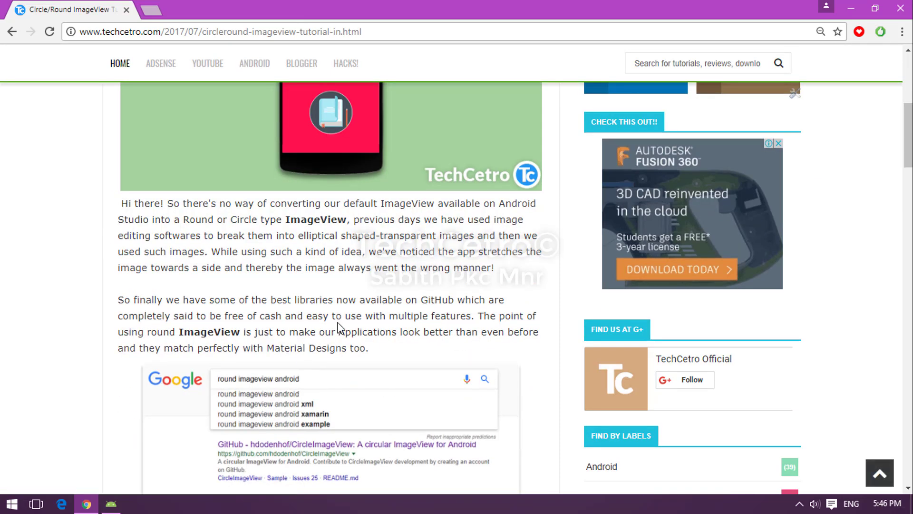
{"action": "mouse_move", "coordinate": [349, 203]}
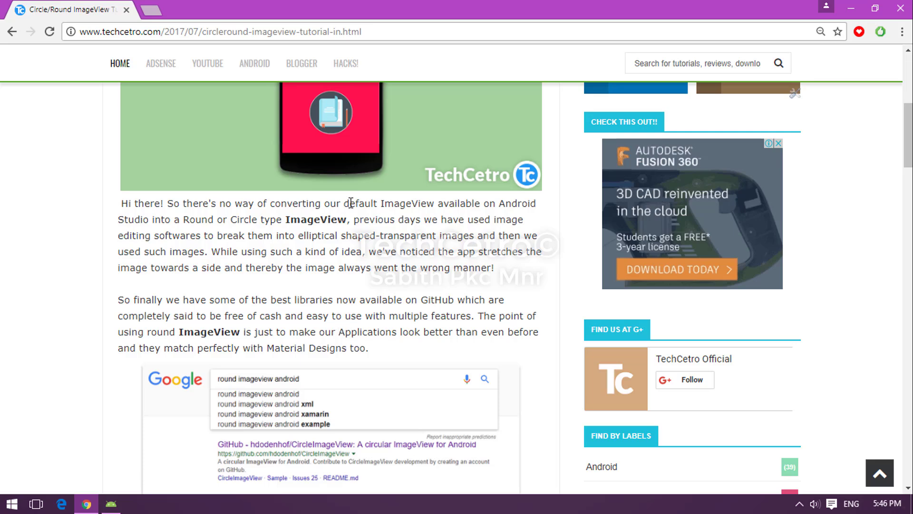
{"action": "scroll", "scroll_direction": "up", "scroll_amount": 3}
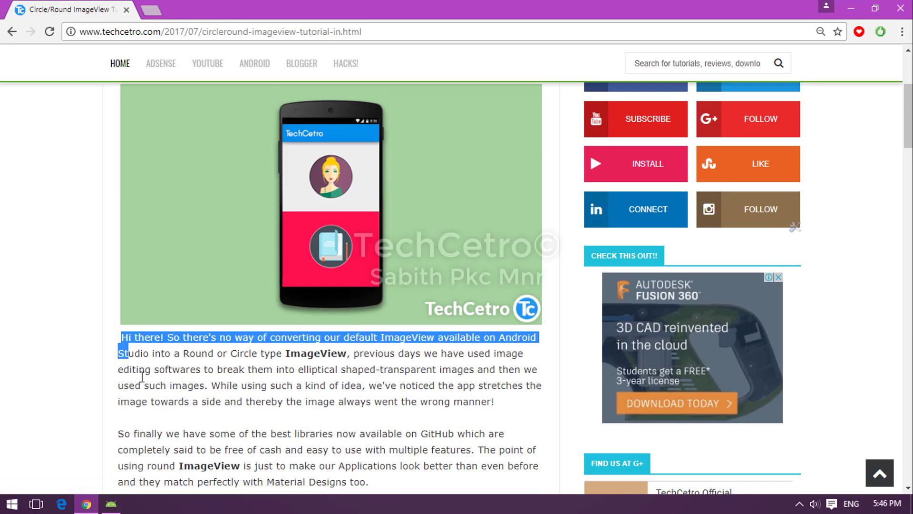
{"action": "left_click", "coordinate": [244, 337]}
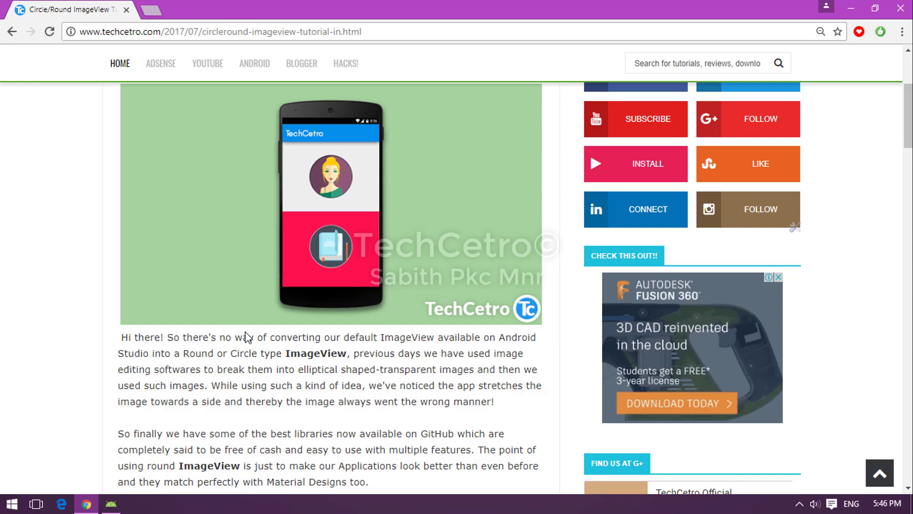
Scroll down to the Gradle section with the circleimageview compile dependency line.
{"action": "scroll", "scroll_direction": "down", "scroll_amount": 3}
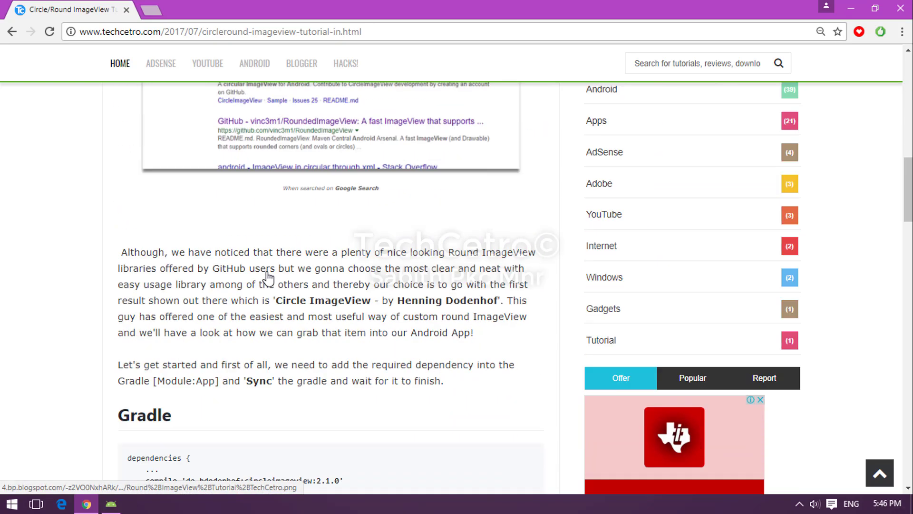
{"action": "scroll", "scroll_direction": "down", "scroll_amount": 3}
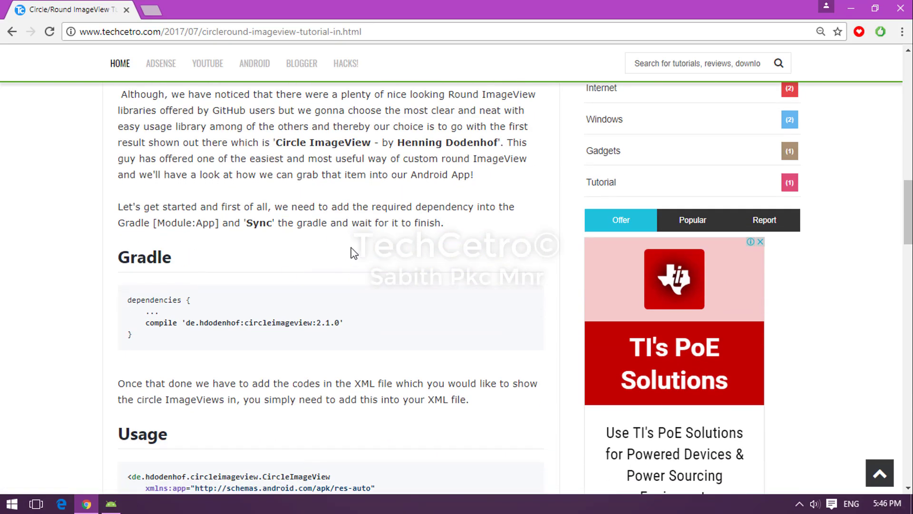
{"action": "mouse_move", "coordinate": [209, 249]}
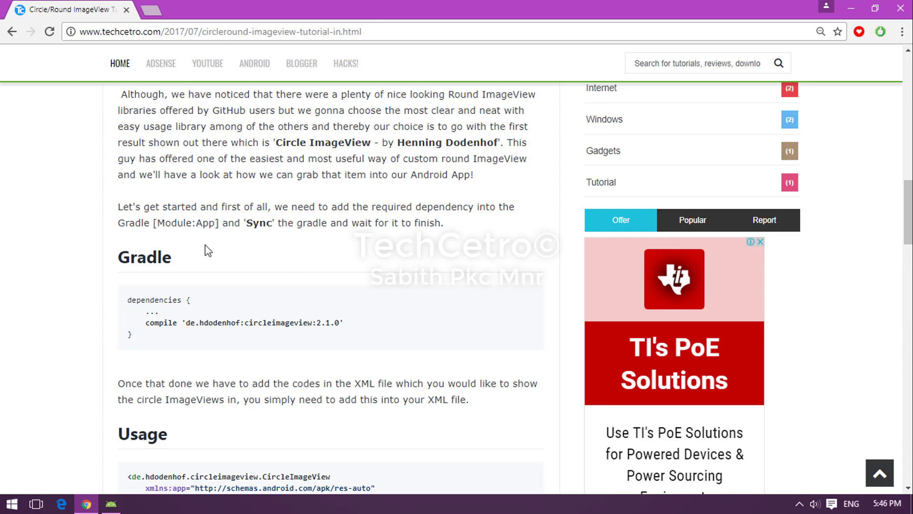
{"action": "scroll", "scroll_direction": "up", "scroll_amount": 3}
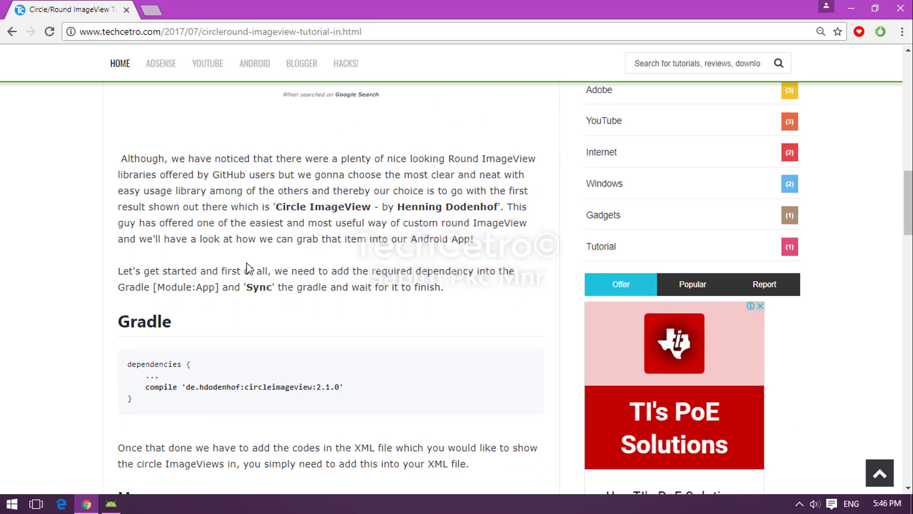
{"action": "scroll", "scroll_direction": "down", "scroll_amount": 3}
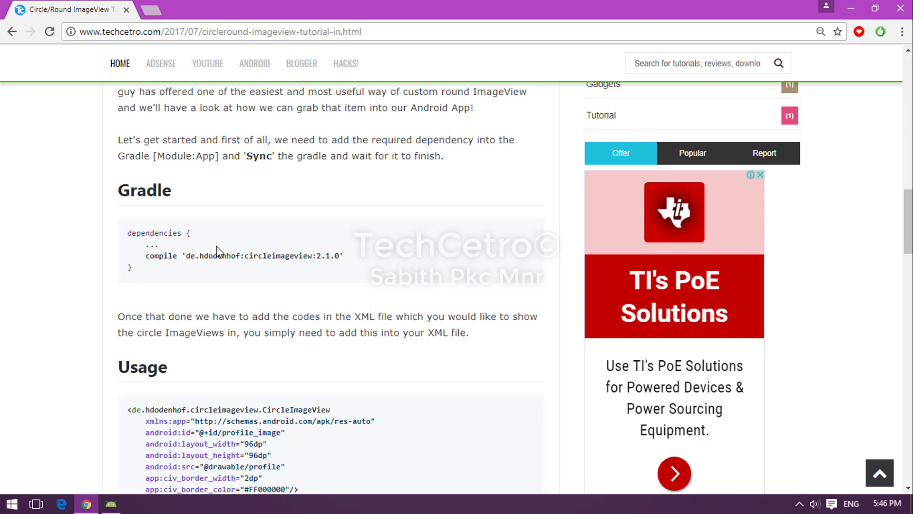
{"action": "mouse_move", "coordinate": [149, 258]}
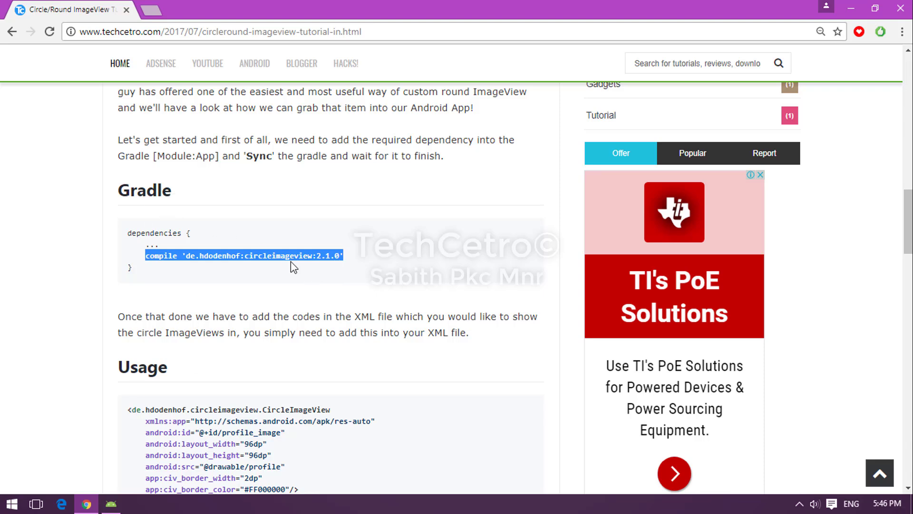
{"action": "mouse_move", "coordinate": [221, 260]}
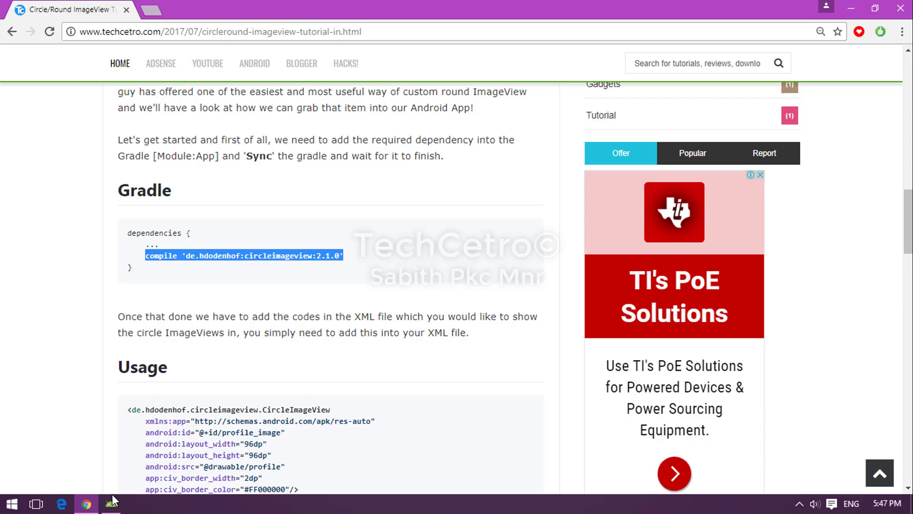
Back in Android Studio, open the app module's build.gradle from Gradle Scripts.
{"action": "left_click", "coordinate": [110, 502]}
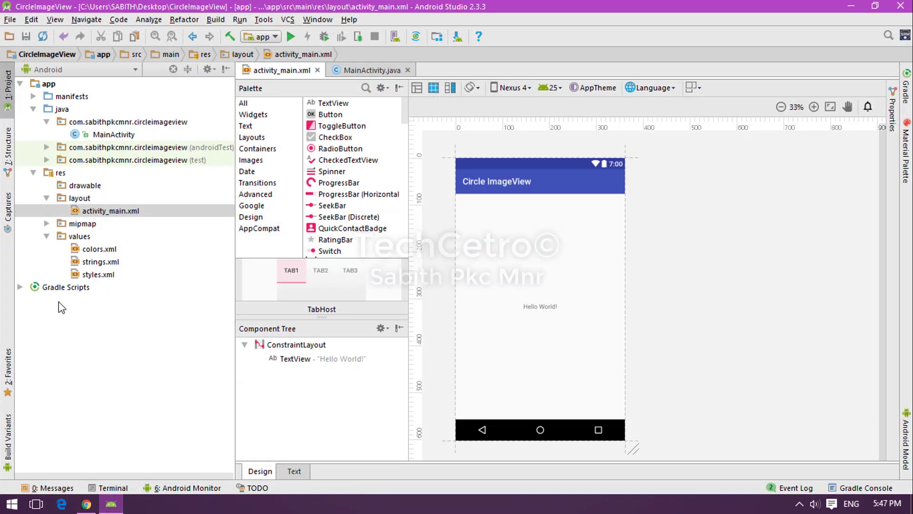
{"action": "left_click", "coordinate": [20, 286]}
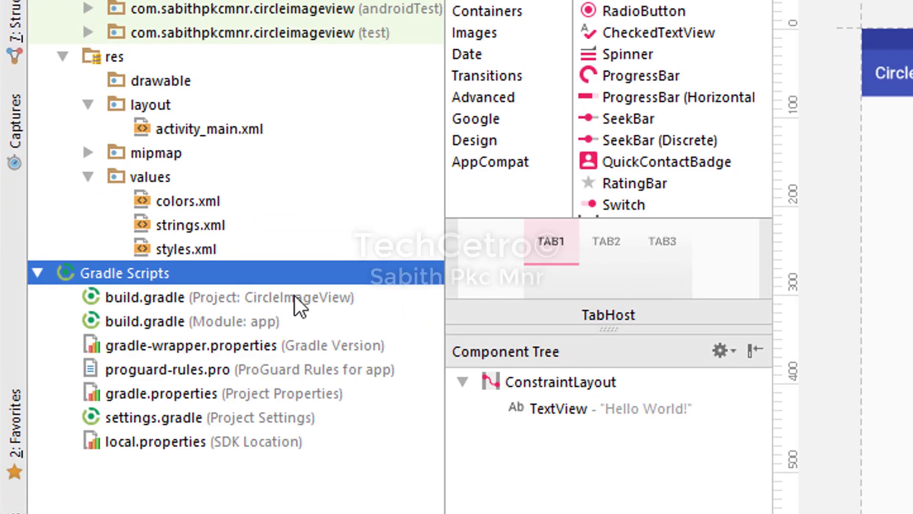
{"action": "left_click", "coordinate": [175, 320]}
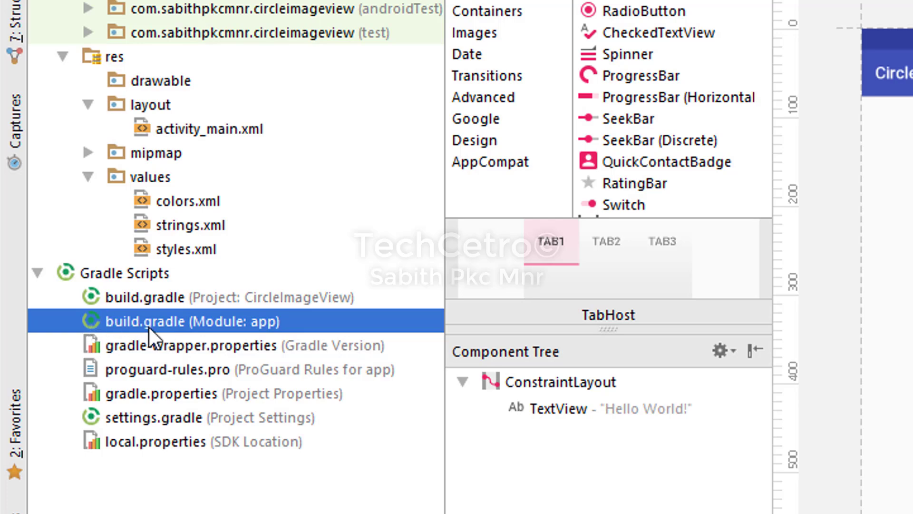
{"action": "double_click", "coordinate": [180, 321]}
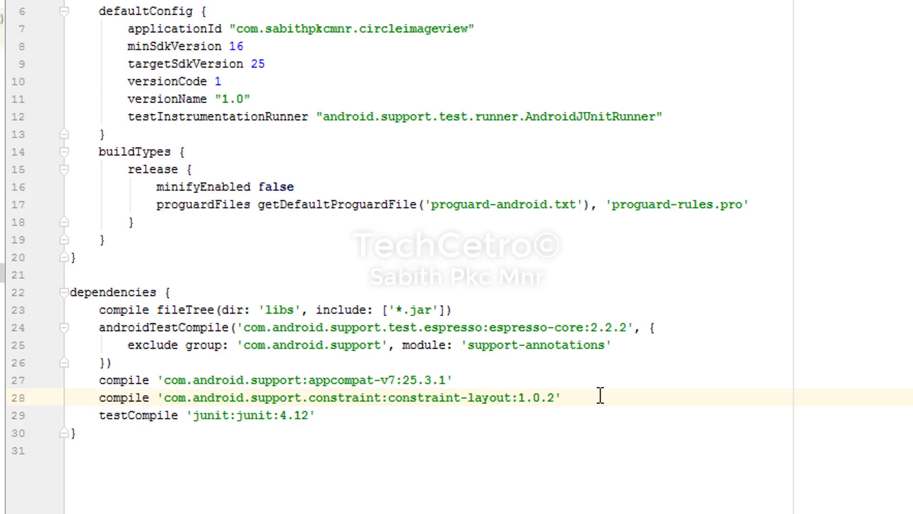
Add compile 'de.hdodenhof:circleimageview:2.1.0' after the constraint-layout dependency.
{"action": "left_click", "coordinate": [561, 397]}
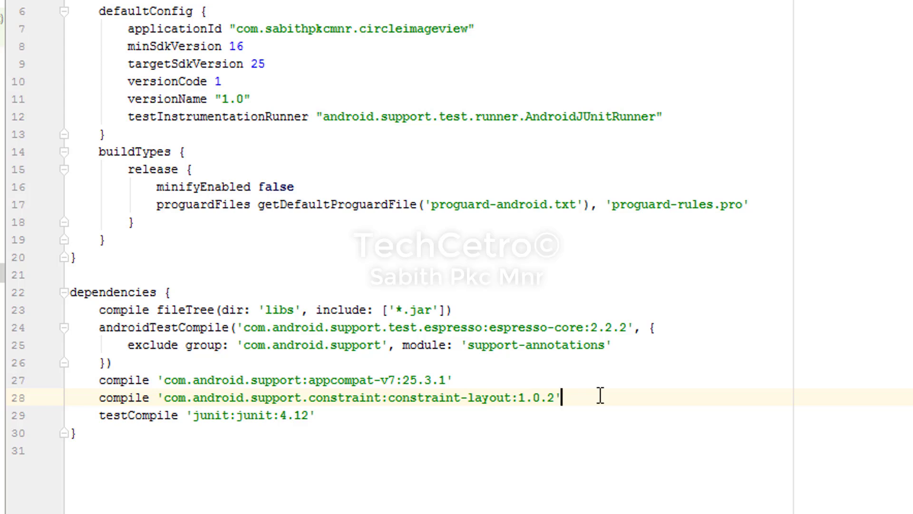
{"action": "mouse_move", "coordinate": [310, 459]}
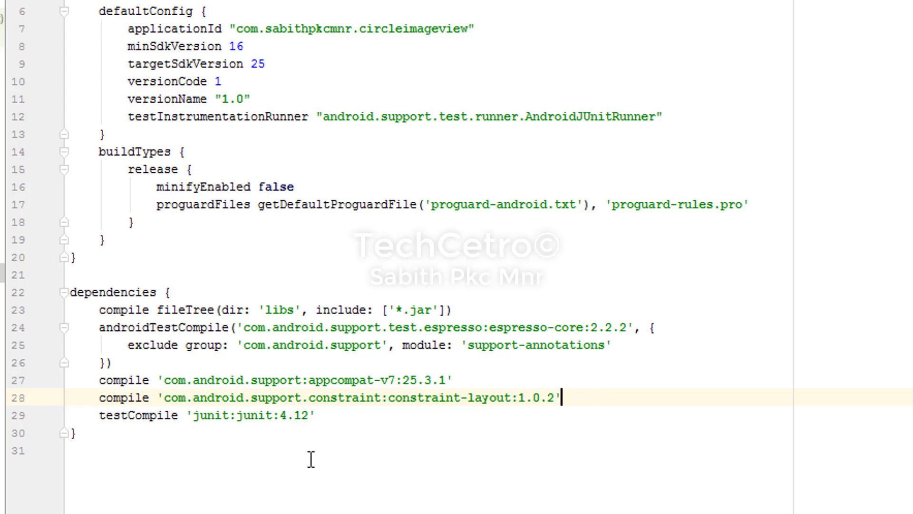
{"action": "mouse_move", "coordinate": [616, 403]}
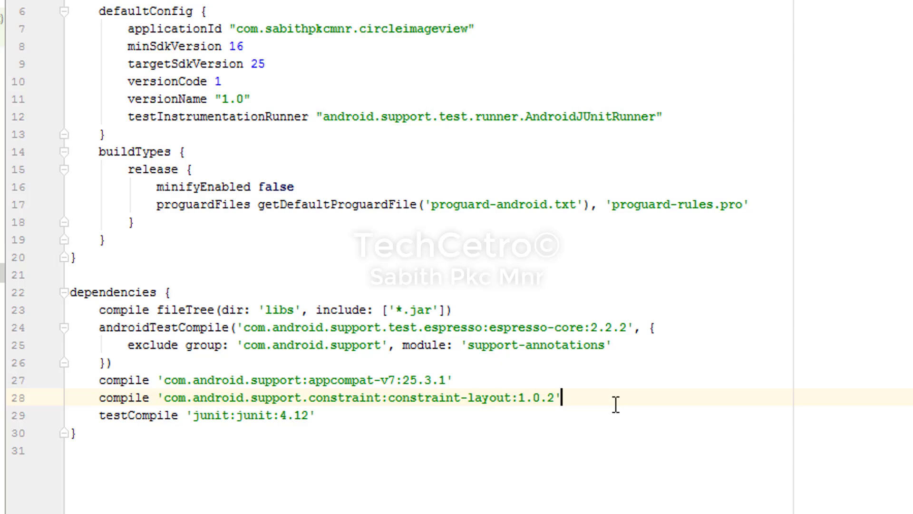
{"action": "type", "text": "compile 'de.hdodenhof:circleimageview:2.1.0'"}
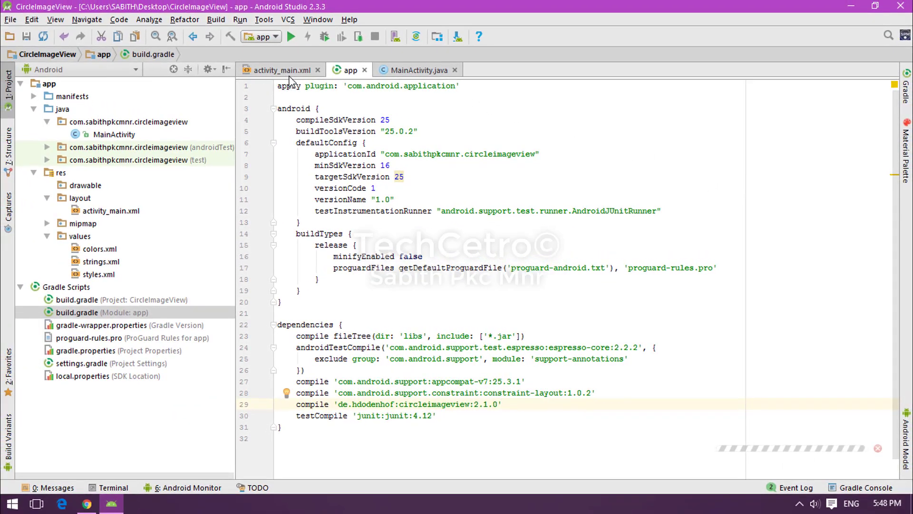
Show activity_main.xml as XML source and rename the root tag to RelativeLayout.
{"action": "left_click", "coordinate": [282, 69]}
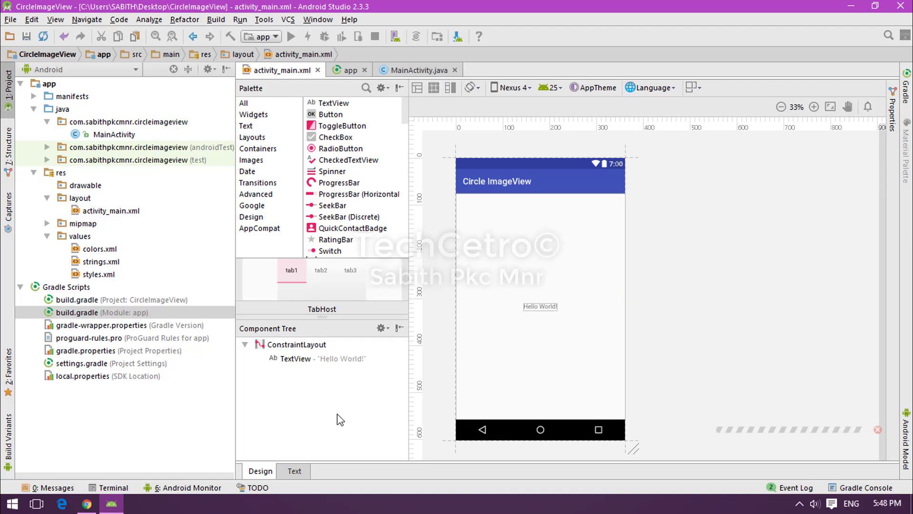
{"action": "left_click", "coordinate": [294, 471]}
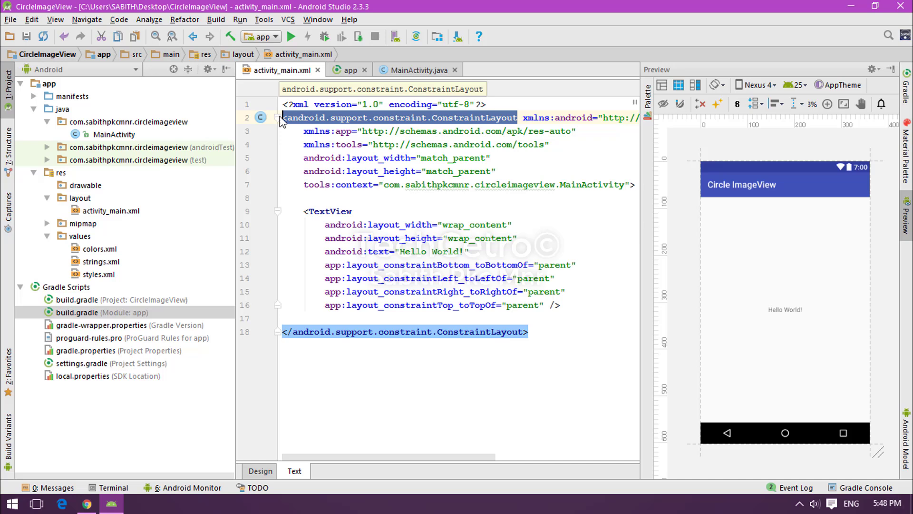
{"action": "type", "text": "Rel"}
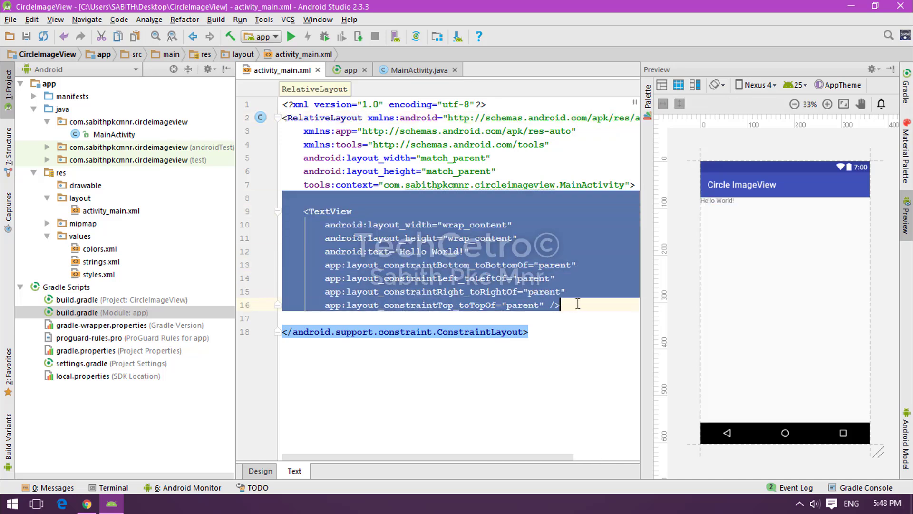
Scroll the tutorial down to the Usage section's CircleImageView XML snippet to copy it.
{"action": "left_click", "coordinate": [86, 502]}
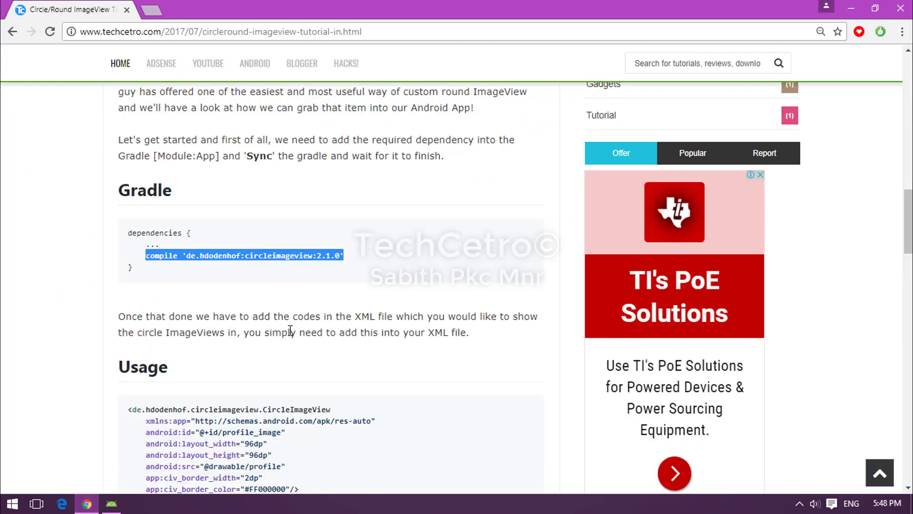
{"action": "scroll", "scroll_direction": "down", "scroll_amount": 3}
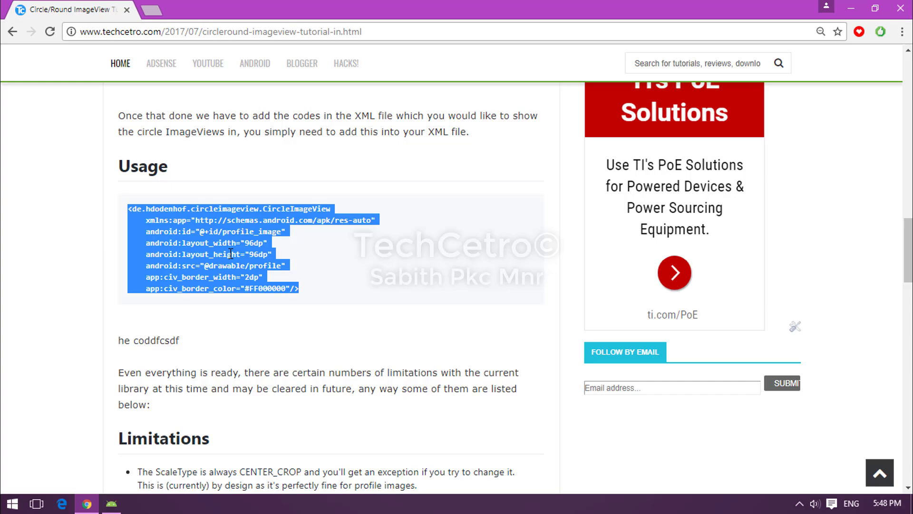
{"action": "scroll", "scroll_direction": "down", "scroll_amount": 3}
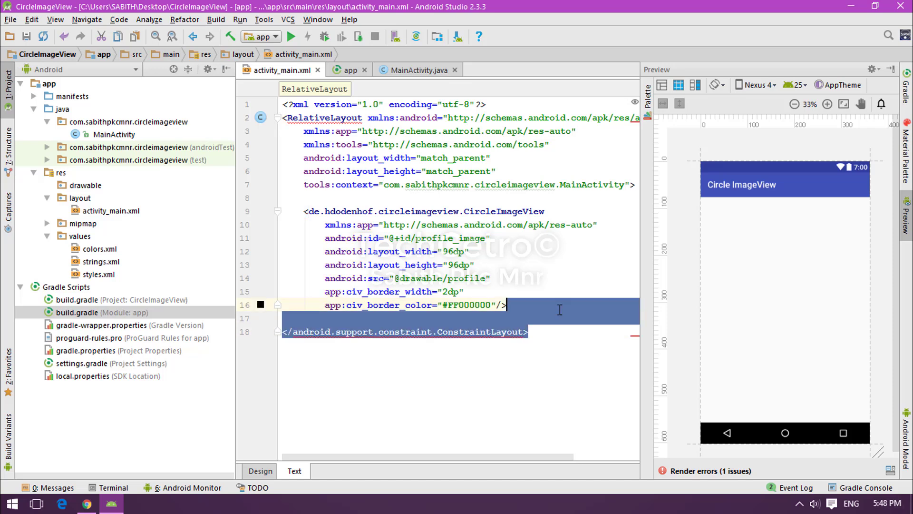
Make the closing tag RelativeLayout and reformat the layout code with Ctrl+Alt+L.
{"action": "type", "text": "<?Re"}
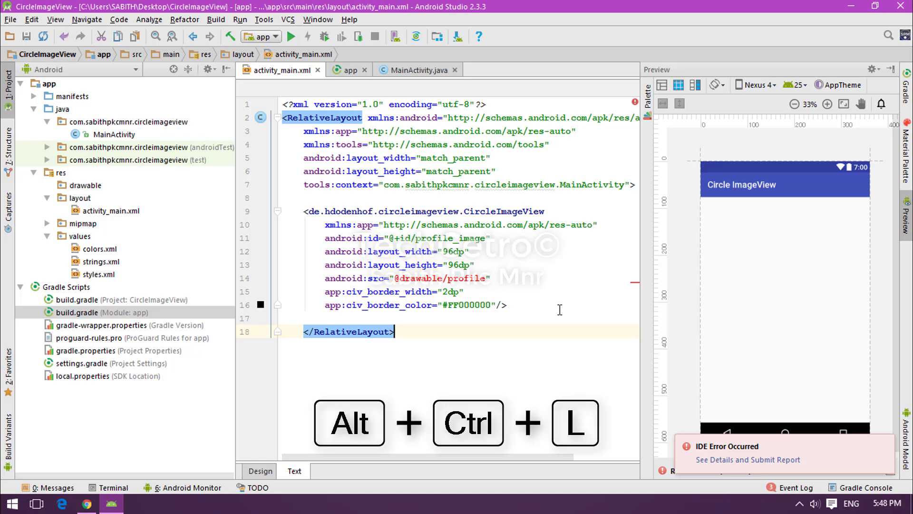
{"action": "mouse_move", "coordinate": [579, 339]}
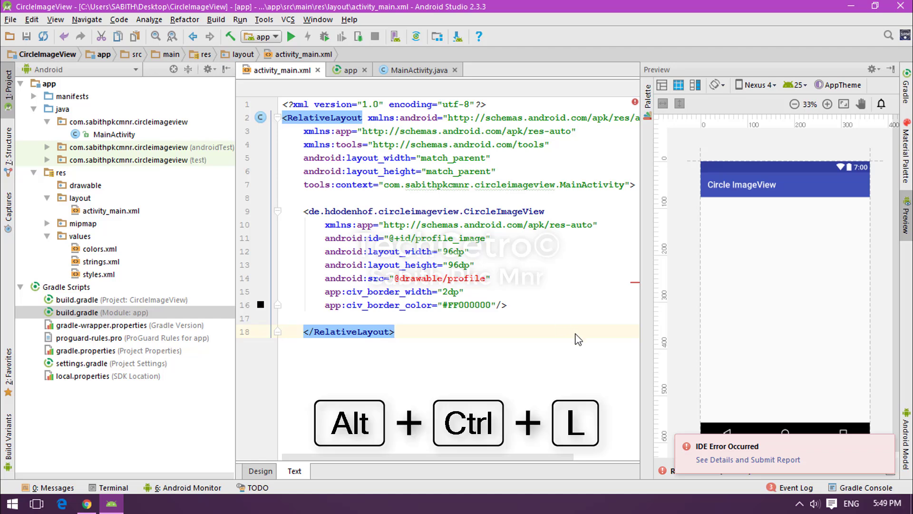
{"action": "key", "text": "ctrl+alt+l"}
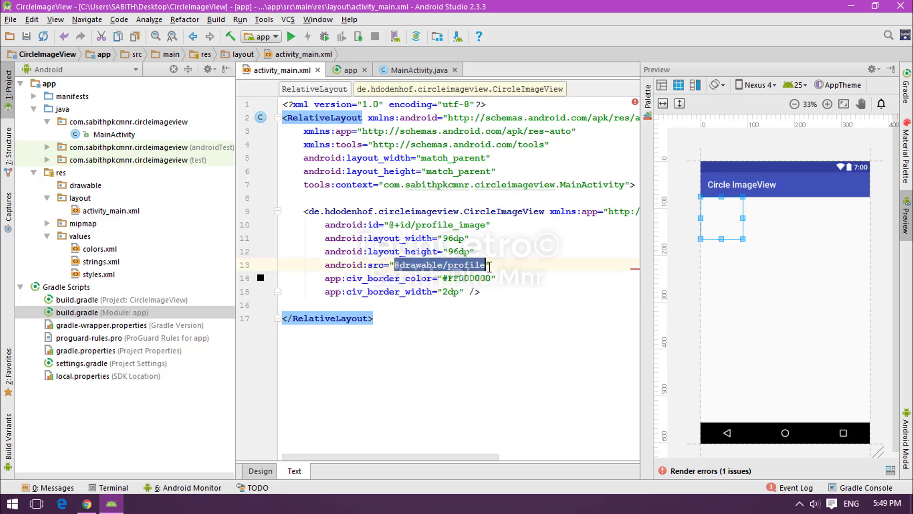
{"action": "type", "text": "@mipmap/ic_launche"}
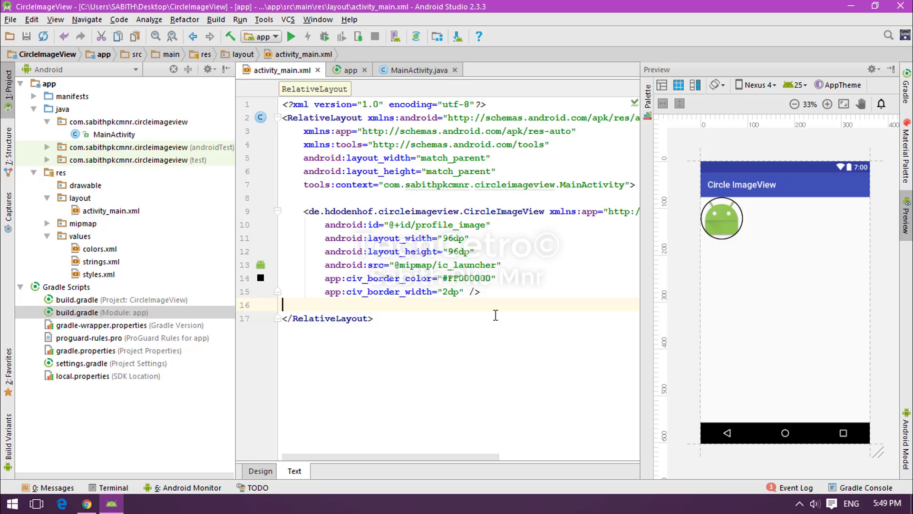
{"action": "left_click", "coordinate": [518, 225]}
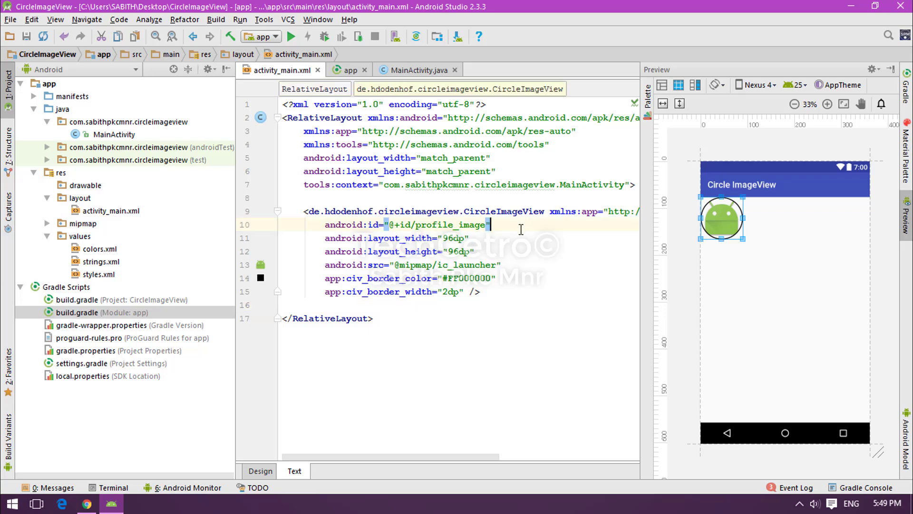
{"action": "type", "text": "android:ce"}
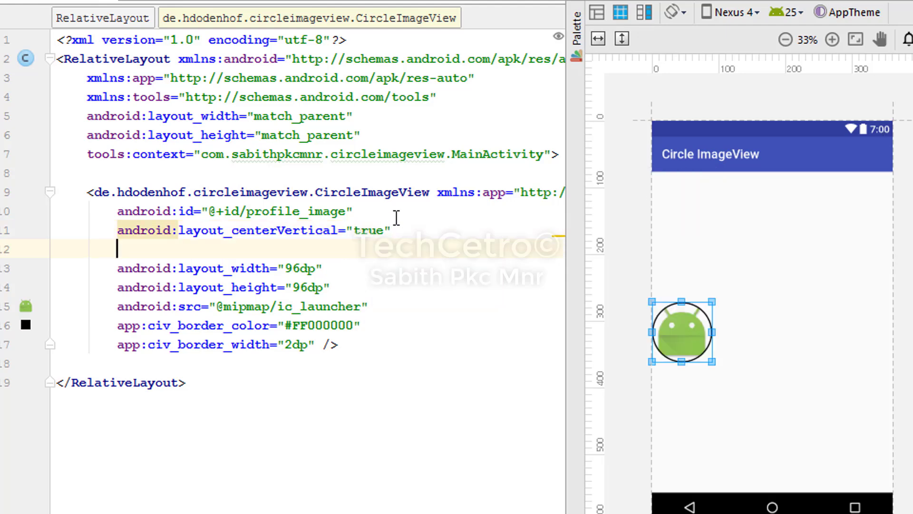
Add android:layout_centerHorizontal="true" so the icon is centered on screen.
{"action": "type", "text": "android:layout_centerHorizontal=\""}
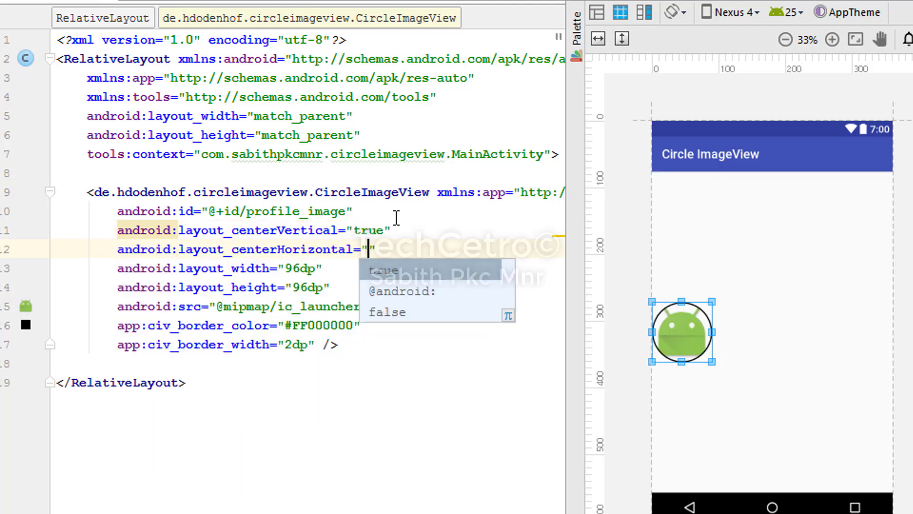
{"action": "left_click", "coordinate": [384, 269]}
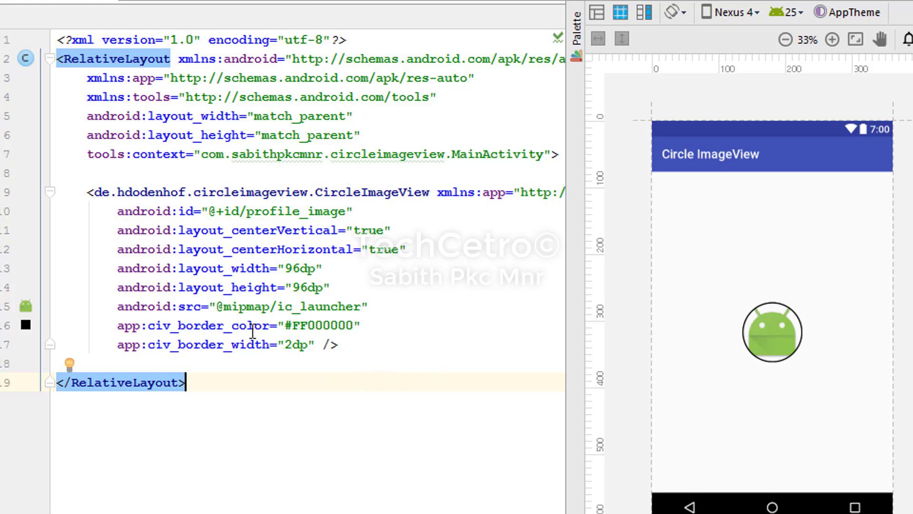
Point out the 96dp width and the civ_border_color attribute of the CircleImageView.
{"action": "double_click", "coordinate": [295, 269]}
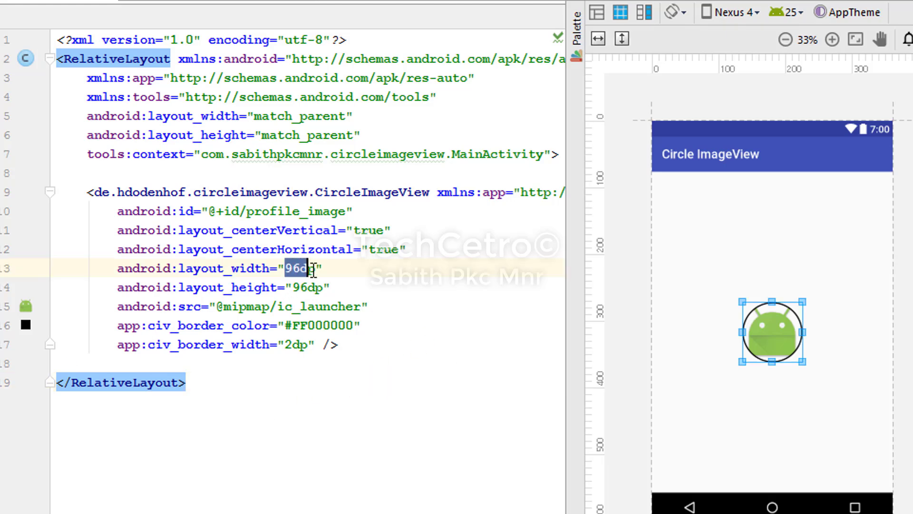
{"action": "left_click", "coordinate": [354, 305]}
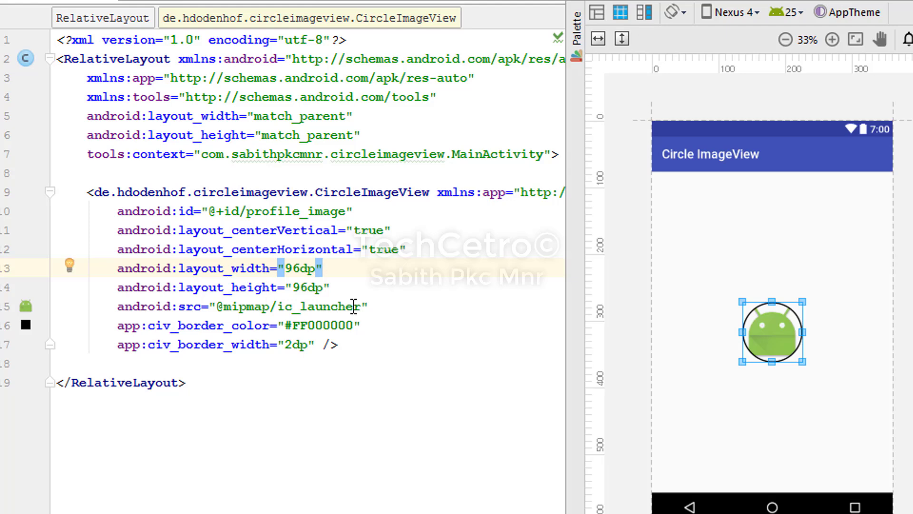
{"action": "left_click", "coordinate": [223, 326]}
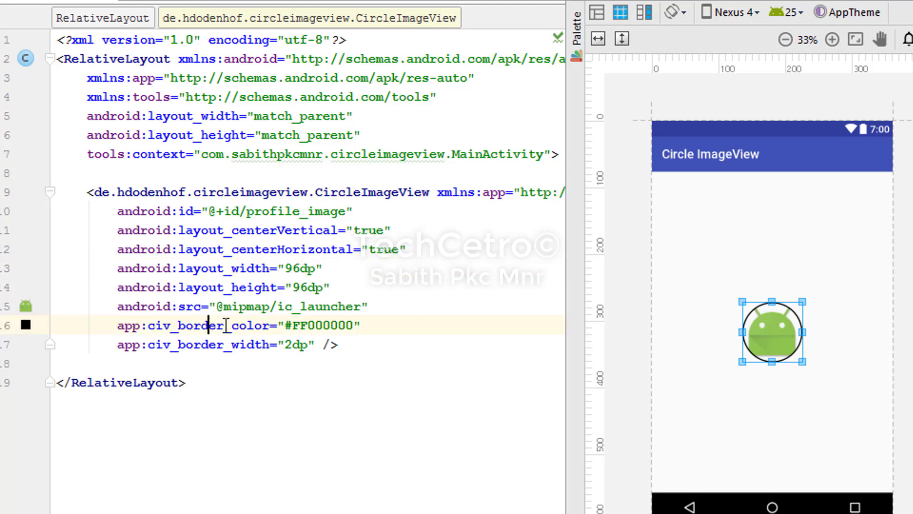
{"action": "left_click", "coordinate": [294, 384]}
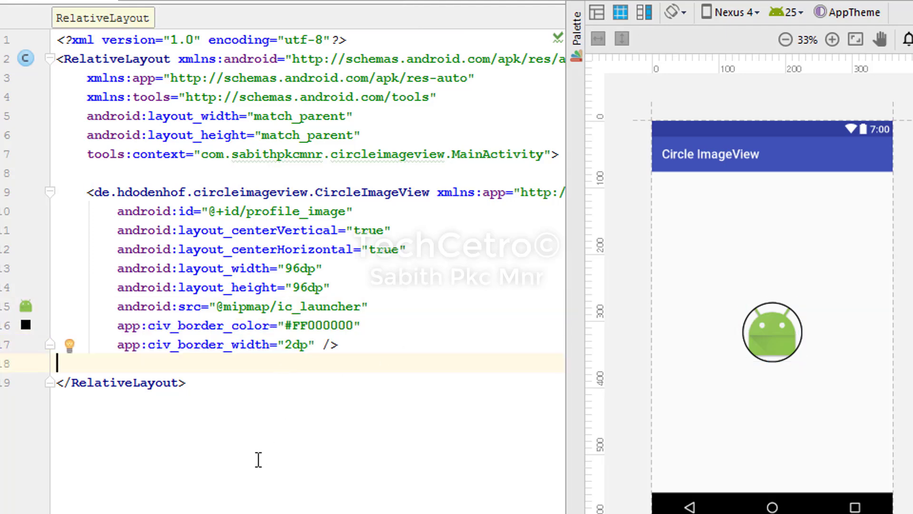
{"action": "mouse_move", "coordinate": [579, 238]}
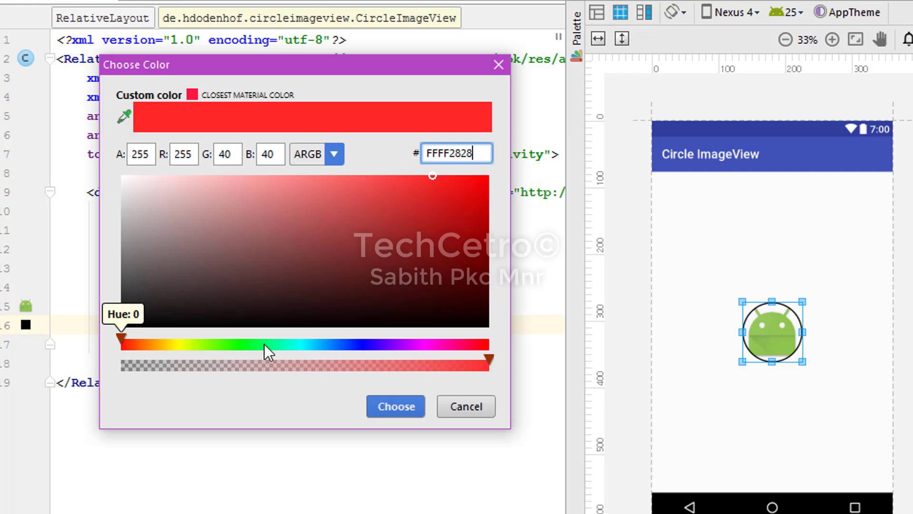
Set the circular image's civ_border_color to red #ff2828 via the Choose Color dialog.
{"action": "left_click", "coordinate": [396, 406]}
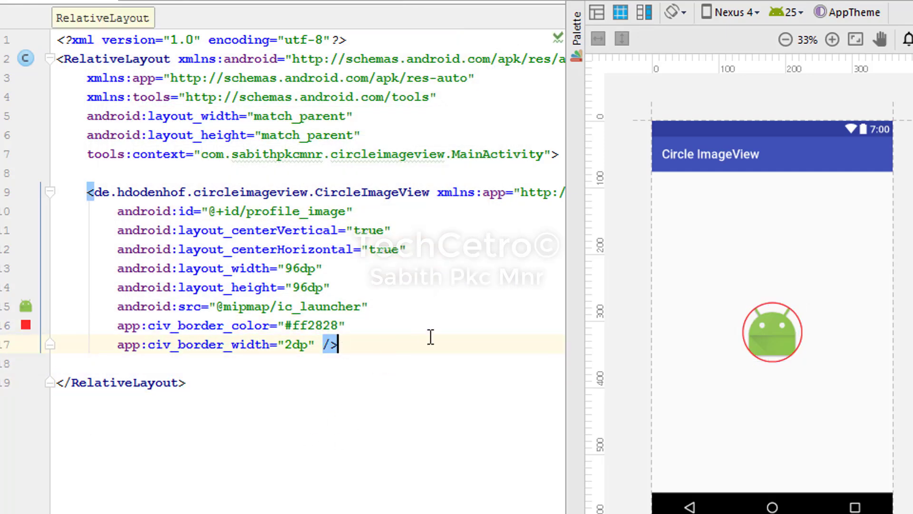
{"action": "left_click", "coordinate": [771, 332]}
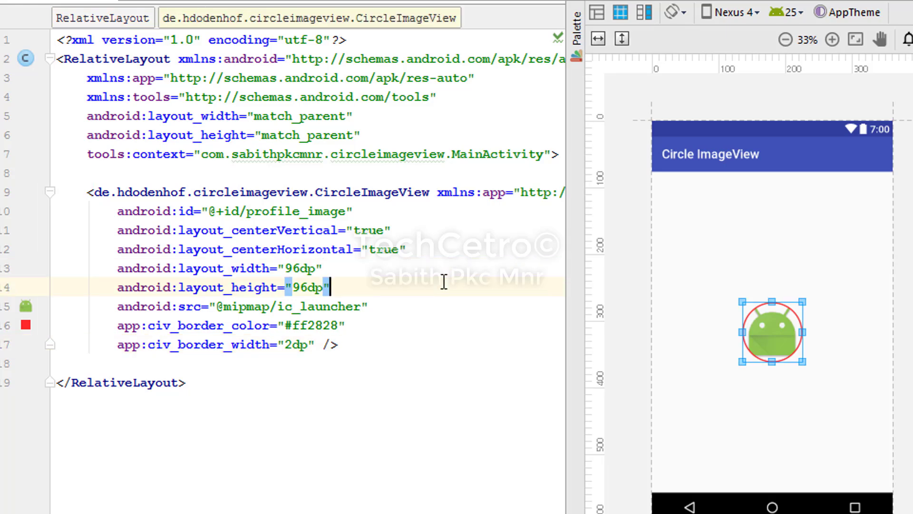
Add android:scaleType centerCrop to the CircleImageView, then select it for removal.
{"action": "type", "text": "a"}
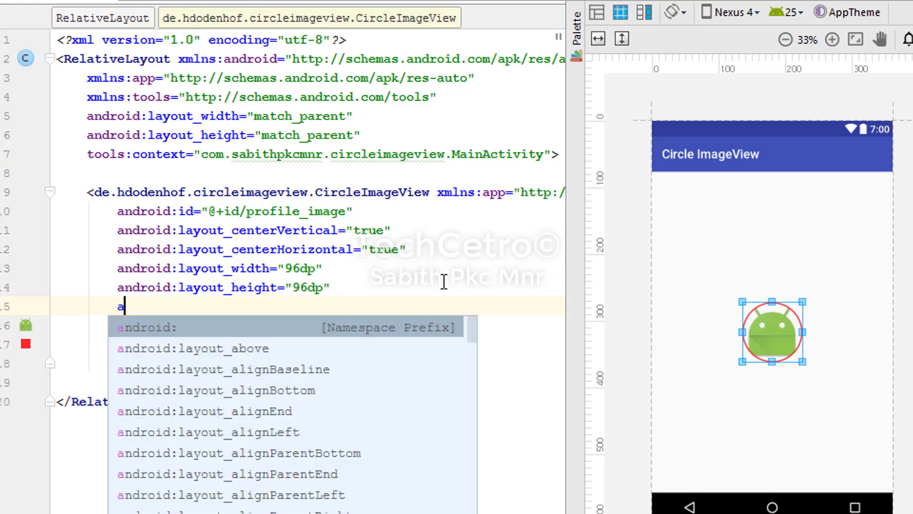
{"action": "type", "text": "android:scaleType=\""}
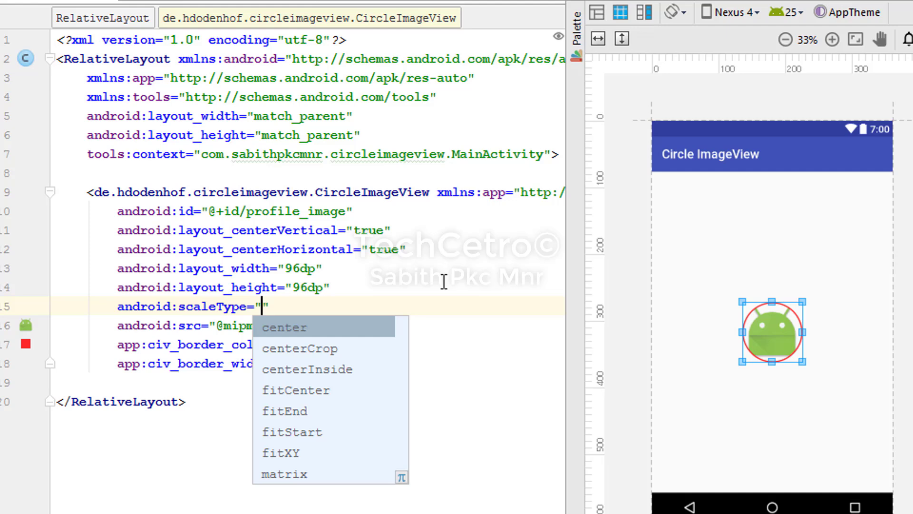
{"action": "left_click", "coordinate": [300, 349]}
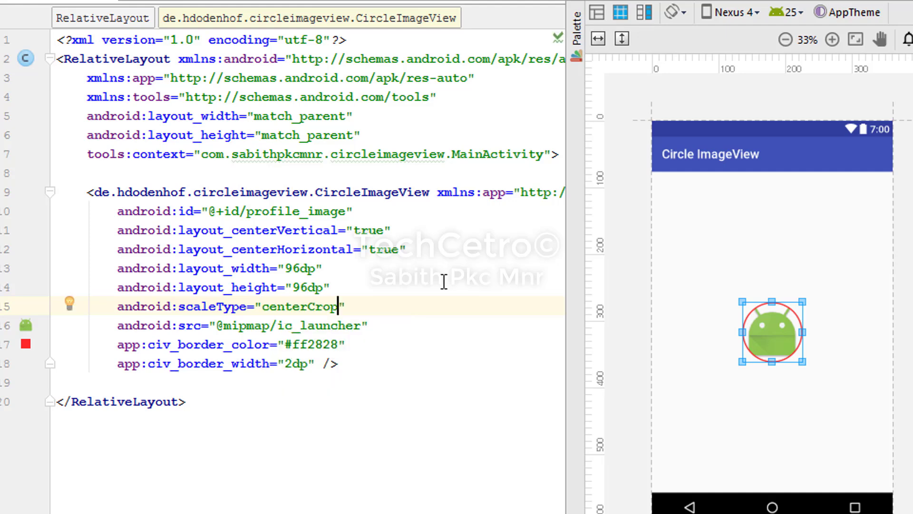
{"action": "double_click", "coordinate": [299, 307]}
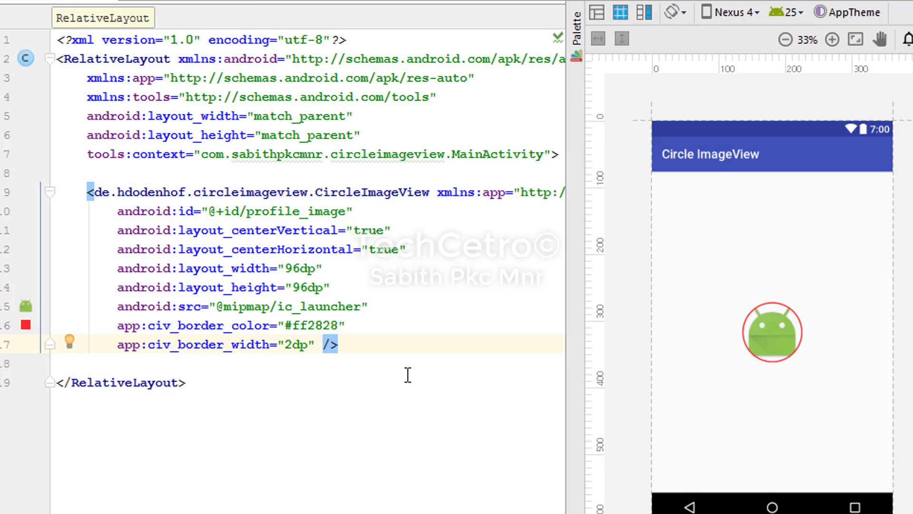
{"action": "mouse_move", "coordinate": [248, 141]}
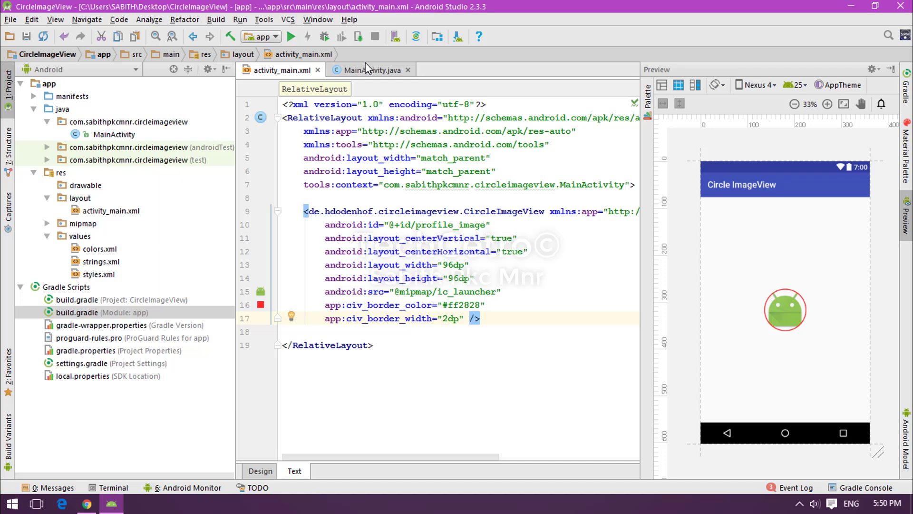
In MainActivity onCreate, declare CircleImageView circleImageView = (CircleImageView) findViewById(R.id.profile_image).
{"action": "left_click", "coordinate": [372, 69]}
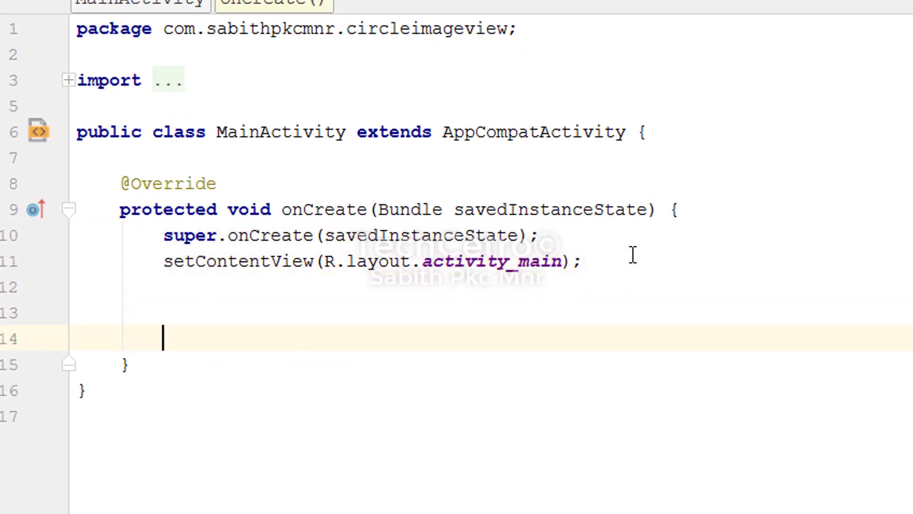
{"action": "type", "text": "CR"}
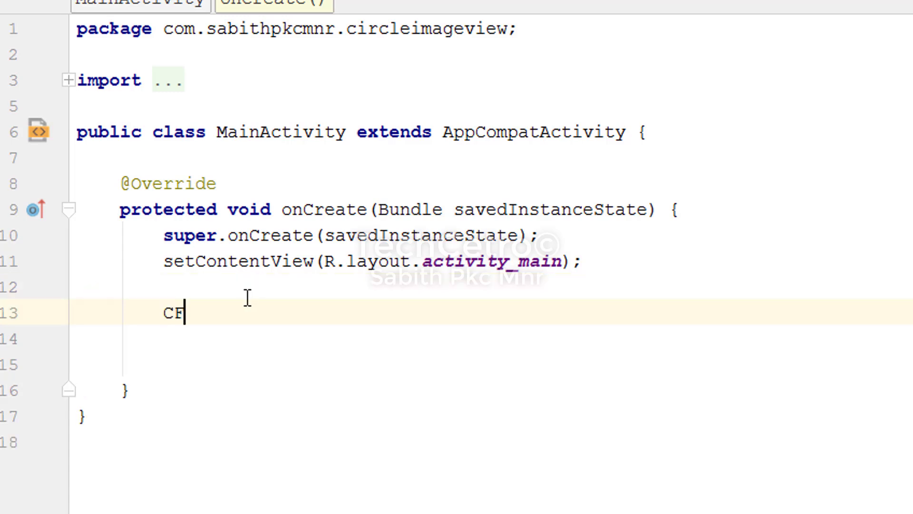
{"action": "type", "text": "ir"}
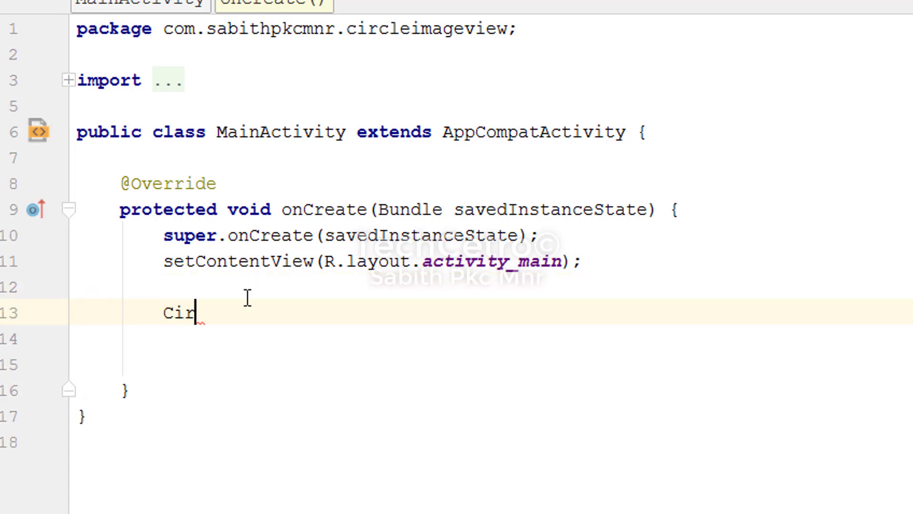
{"action": "type", "text": "CircleImageView"}
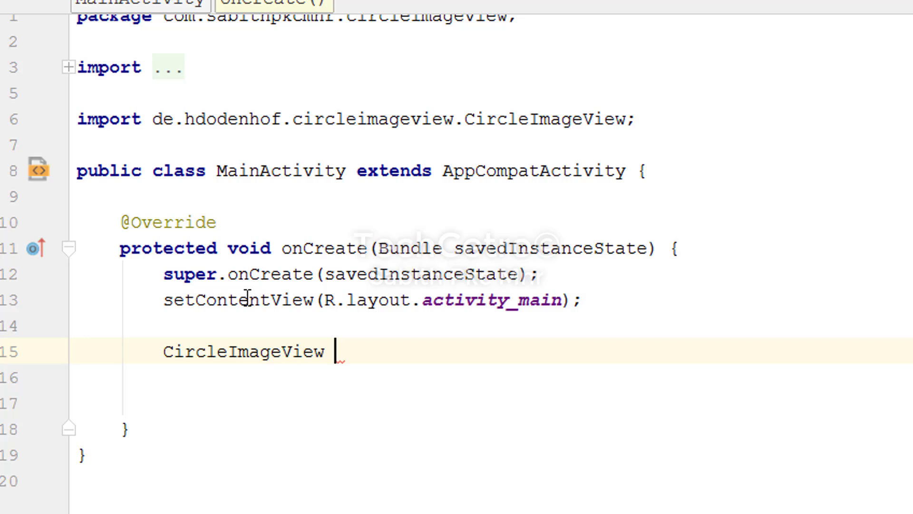
{"action": "type", "text": "circleImageView"}
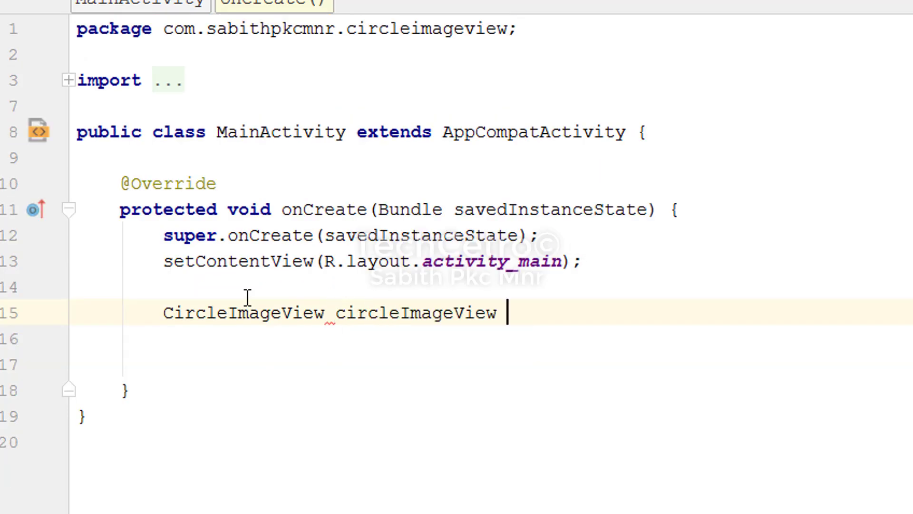
{"action": "type", "text": "= (CircleImageView) findViewById(R.id.profile_image"}
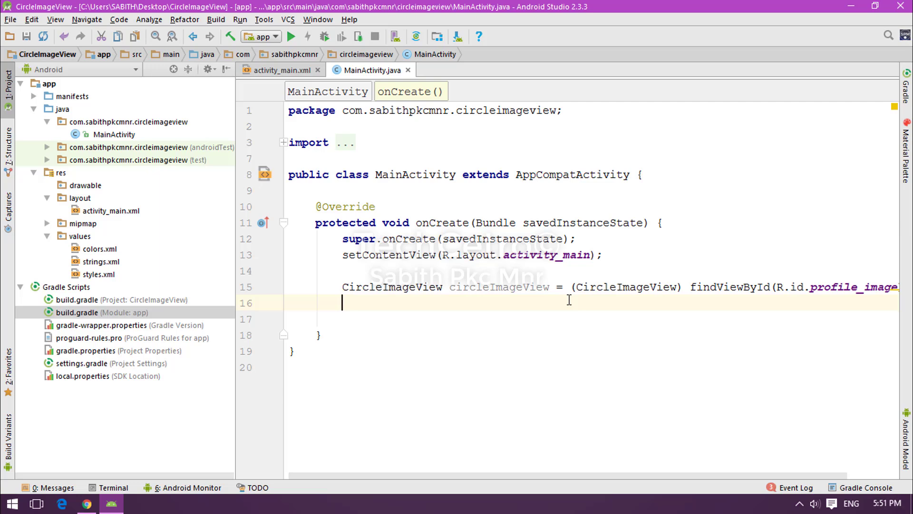
Begin a circleImageView.setI... call on the declared view.
{"action": "type", "text": "circleImageView"}
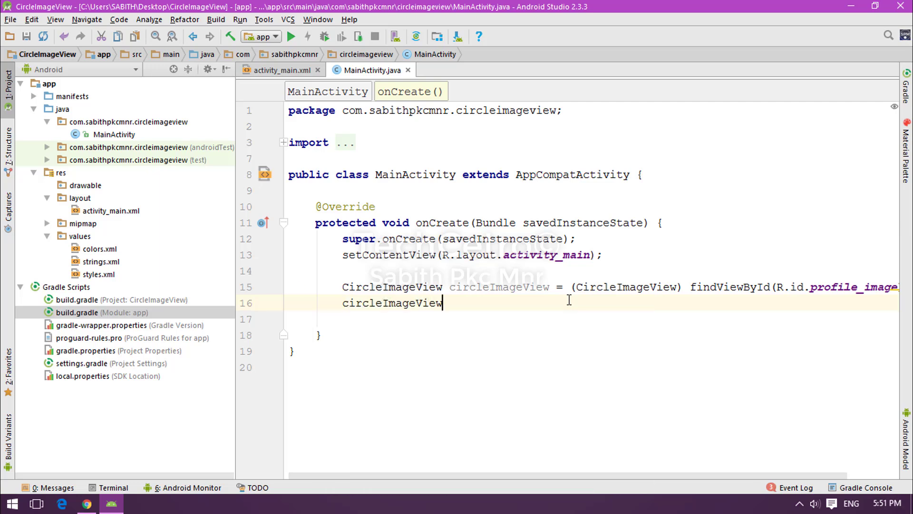
{"action": "type", "text": "."}
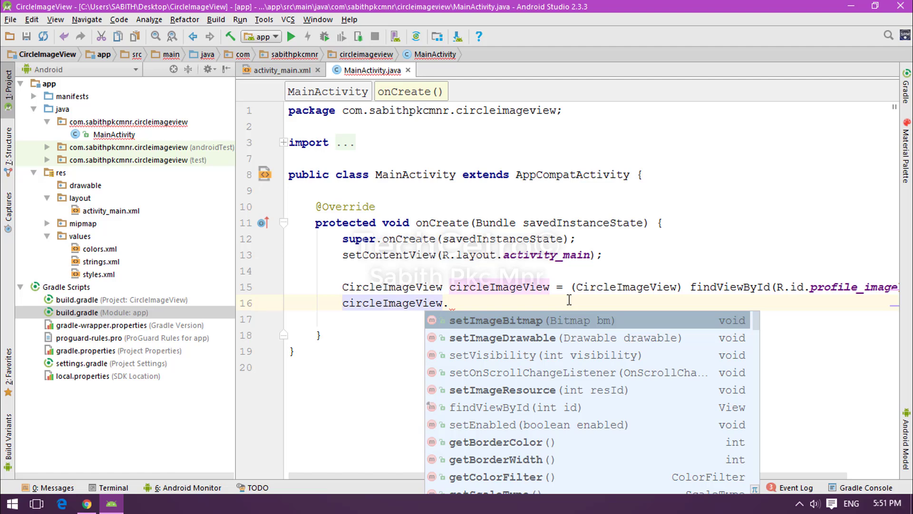
{"action": "type", "text": "setI"}
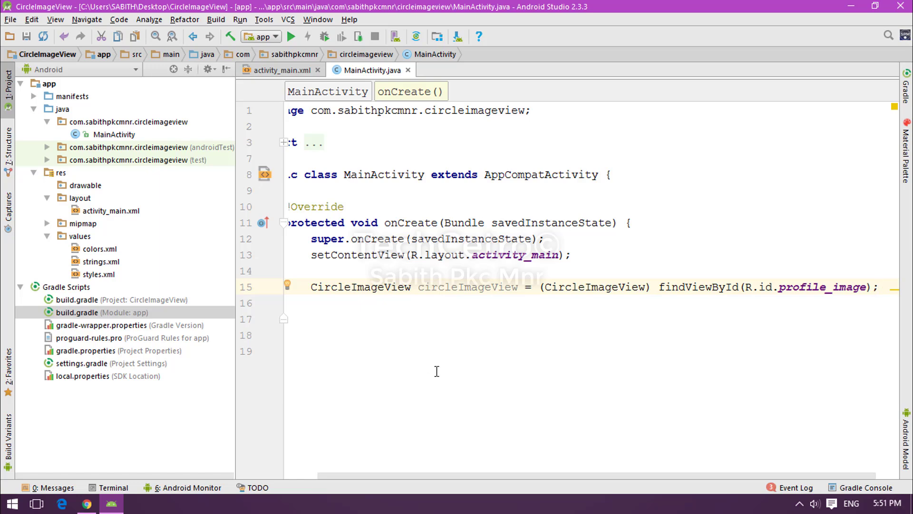
Return to the TechCetro CircleImageView tutorial in Chrome and browse its dependency, usage code and footer.
{"action": "left_click", "coordinate": [86, 503]}
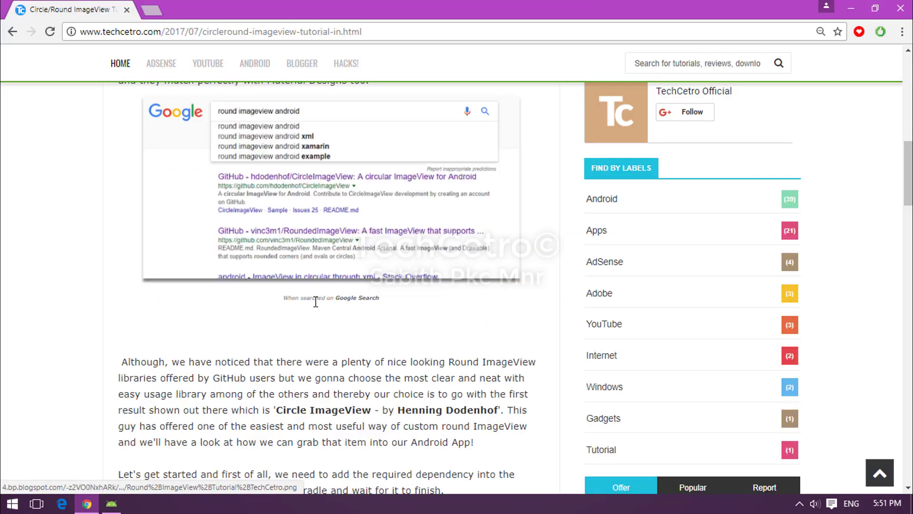
{"action": "scroll", "scroll_direction": "down", "scroll_amount": 3}
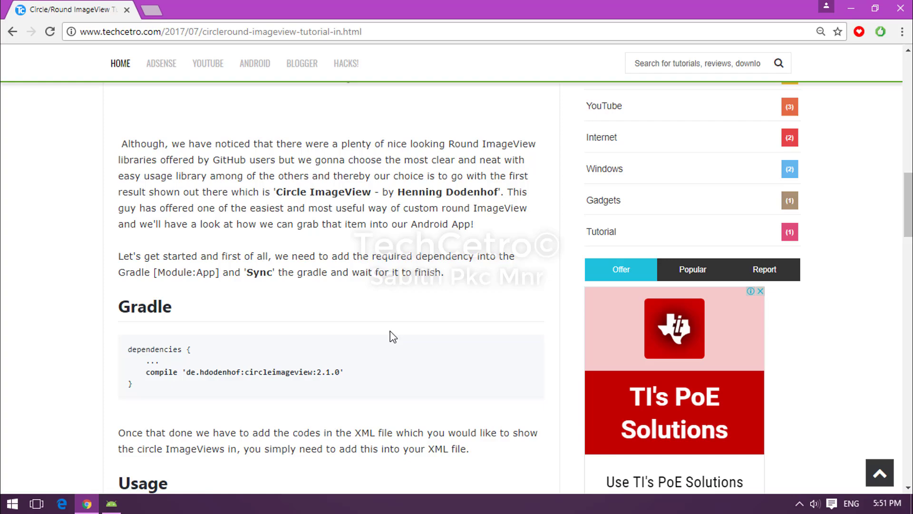
{"action": "scroll", "scroll_direction": "up", "scroll_amount": 3}
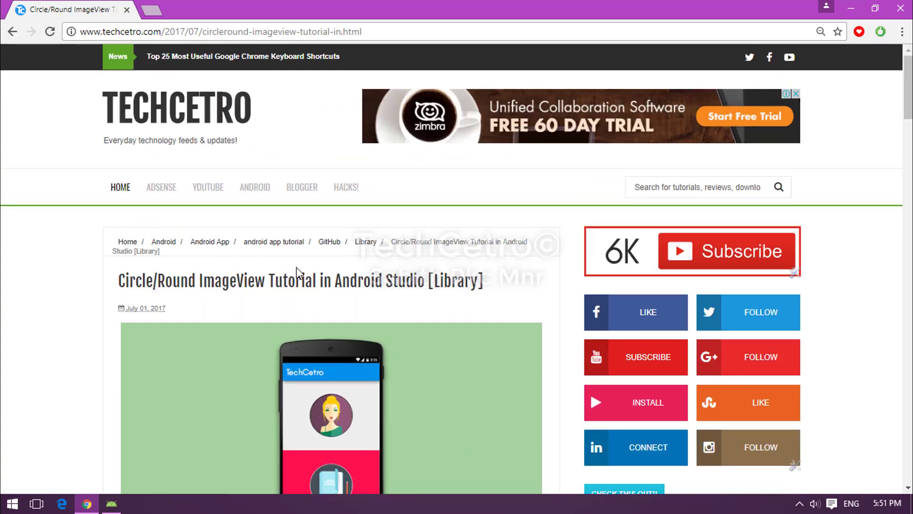
{"action": "mouse_move", "coordinate": [444, 113]}
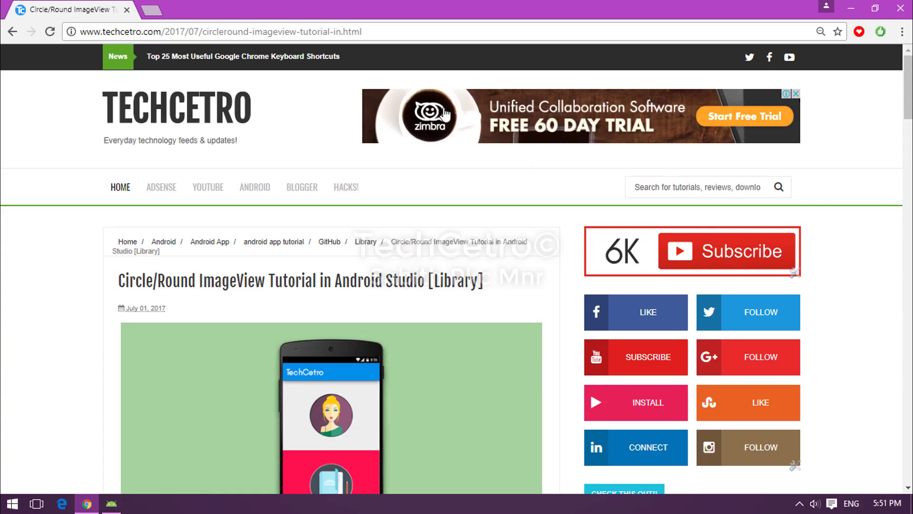
{"action": "scroll", "scroll_direction": "down", "scroll_amount": 3}
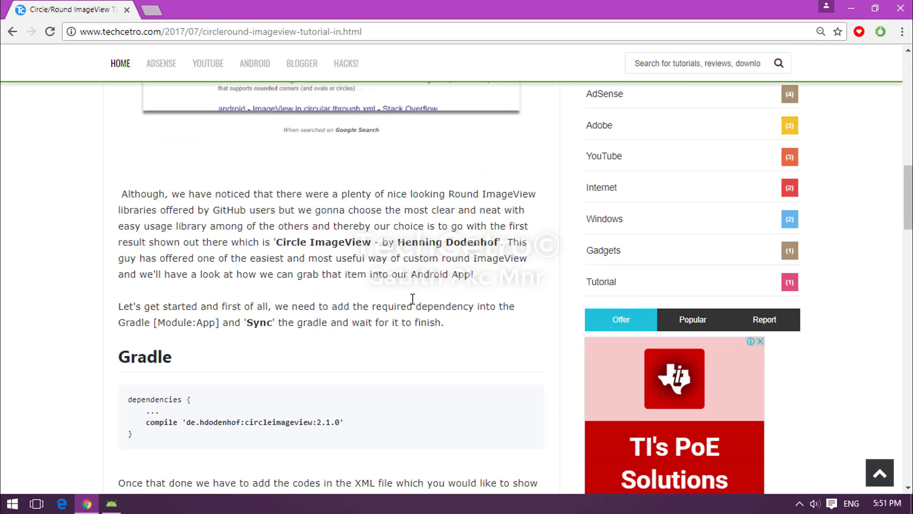
{"action": "scroll", "scroll_direction": "down", "scroll_amount": 3}
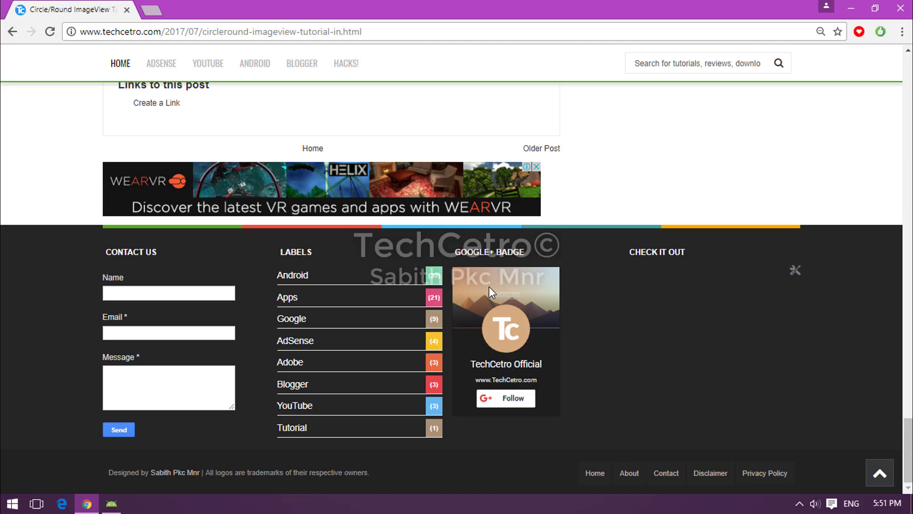
{"action": "scroll", "scroll_direction": "up", "scroll_amount": 3}
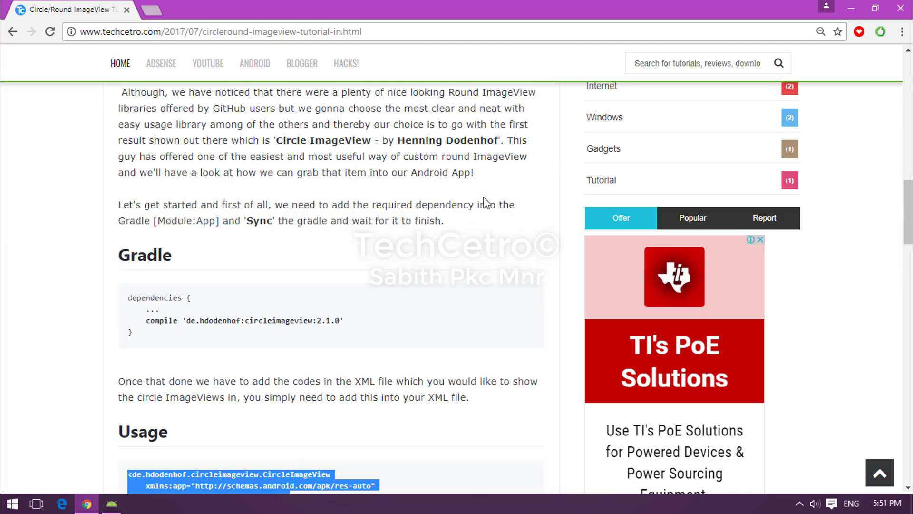
{"action": "scroll", "scroll_direction": "up", "scroll_amount": 3}
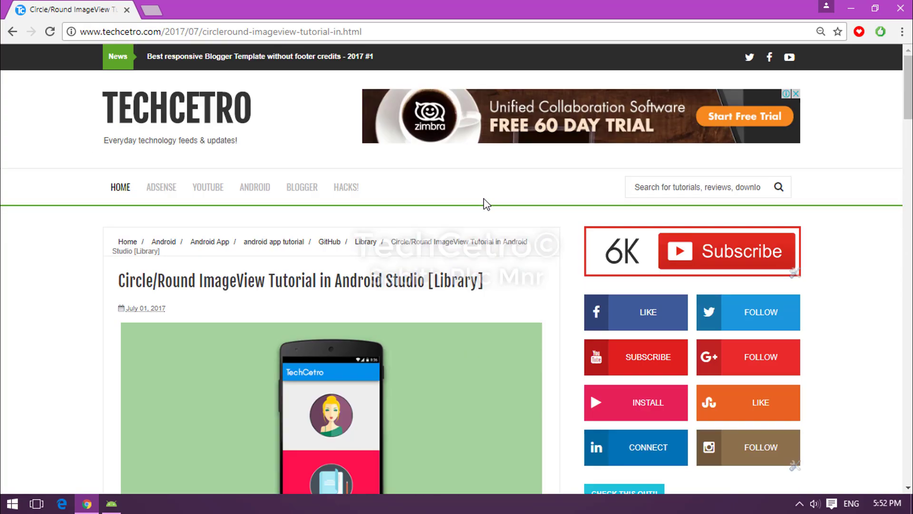
{"action": "scroll", "scroll_direction": "down", "scroll_amount": 3}
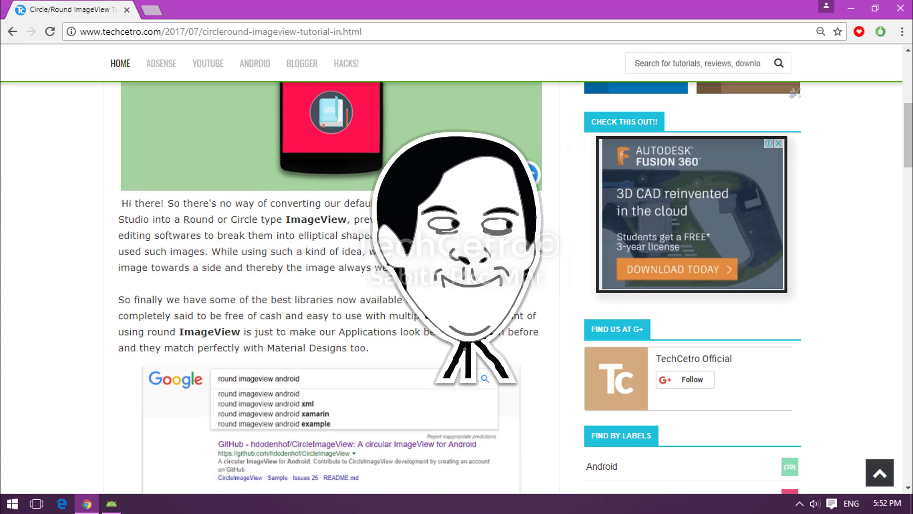